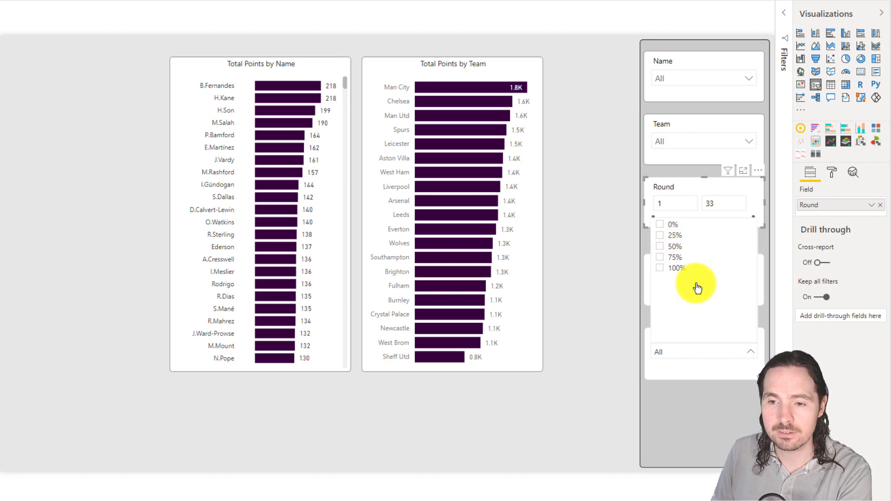
Set the Fitness slicer to the 50% value
click(660, 246)
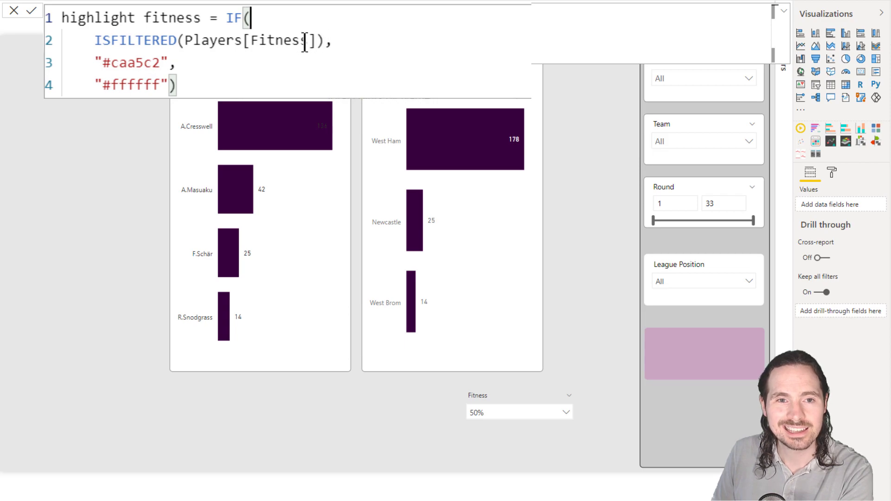
Highlight Players[Fitness] and the pink #caa5c2 code in the highlight fitness formula
double_click(213, 41)
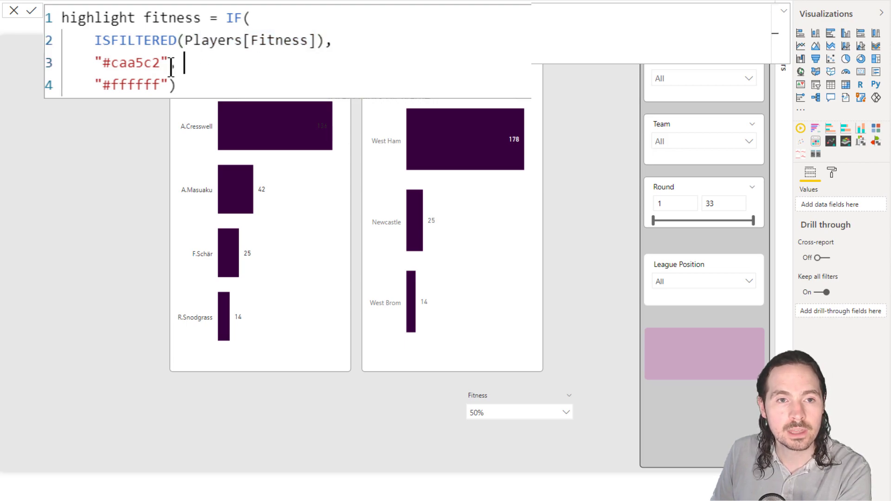
double_click(133, 63)
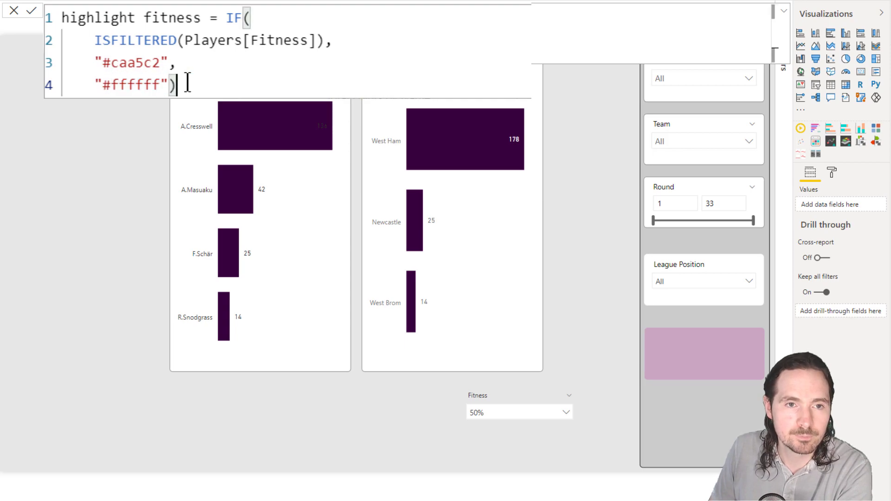
click(32, 10)
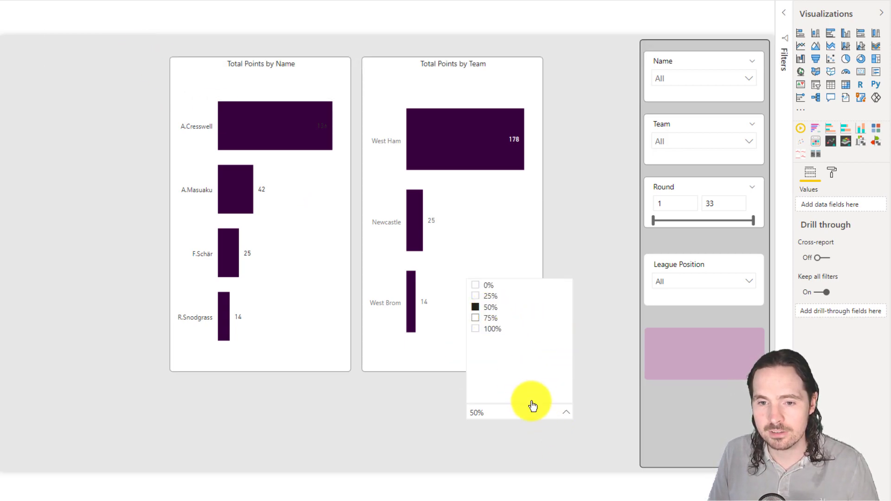
Deselect 50% and set the shape background to Field value 'highlight fitness'
click(491, 318)
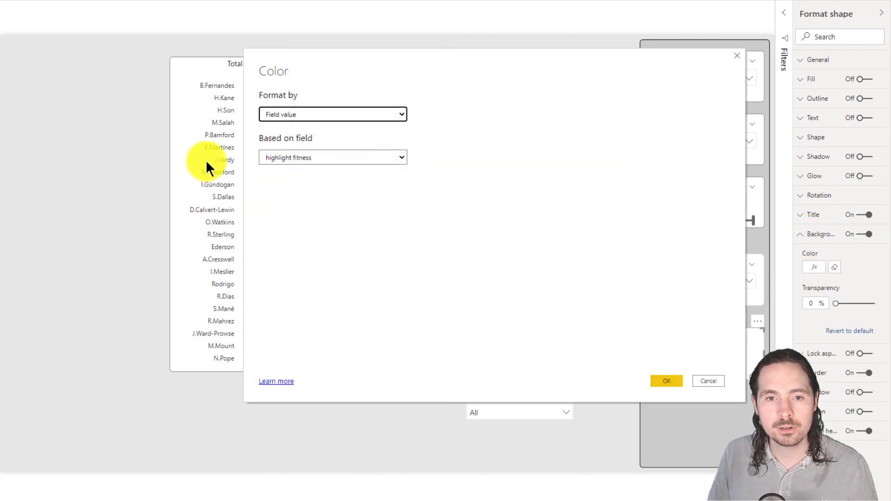
mouse_move(339, 158)
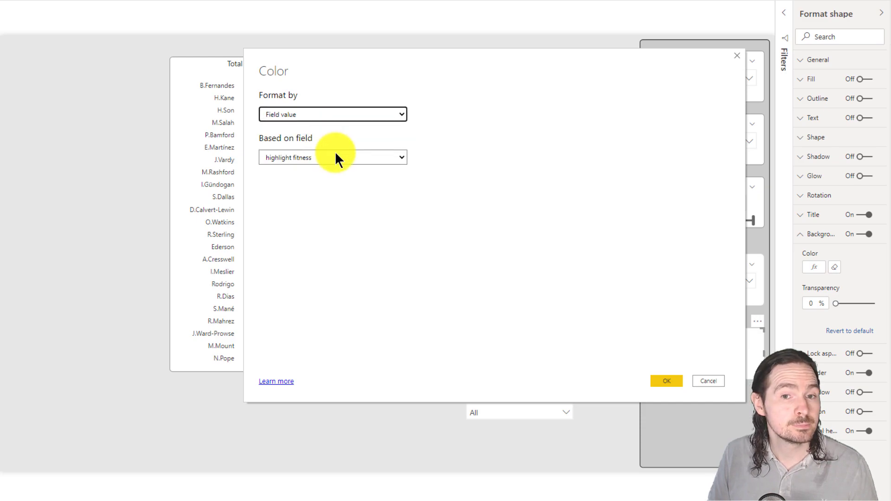
click(333, 157)
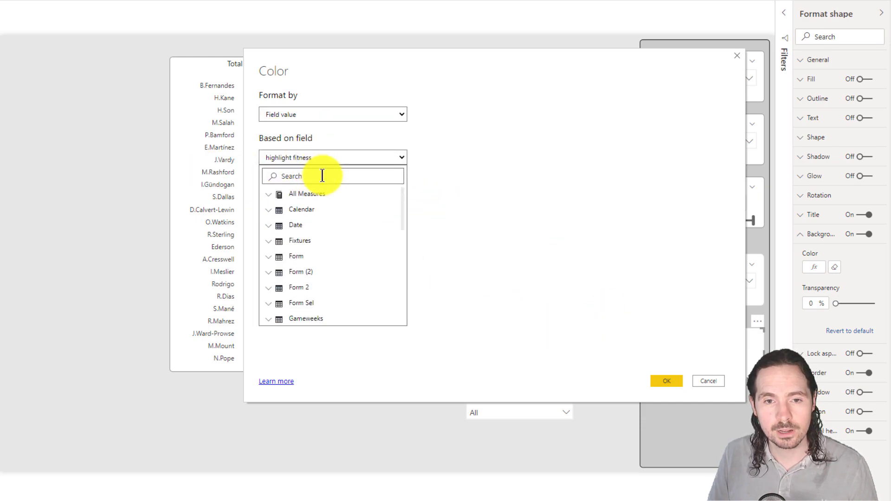
text(hig)
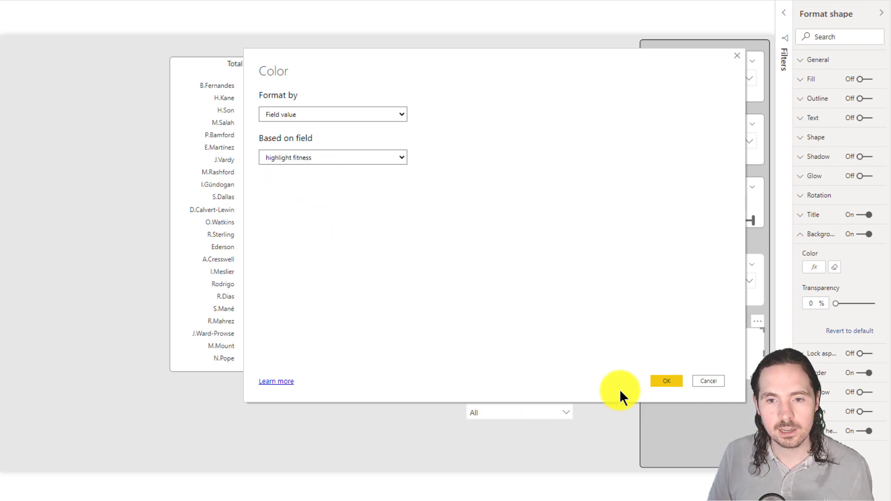
click(666, 381)
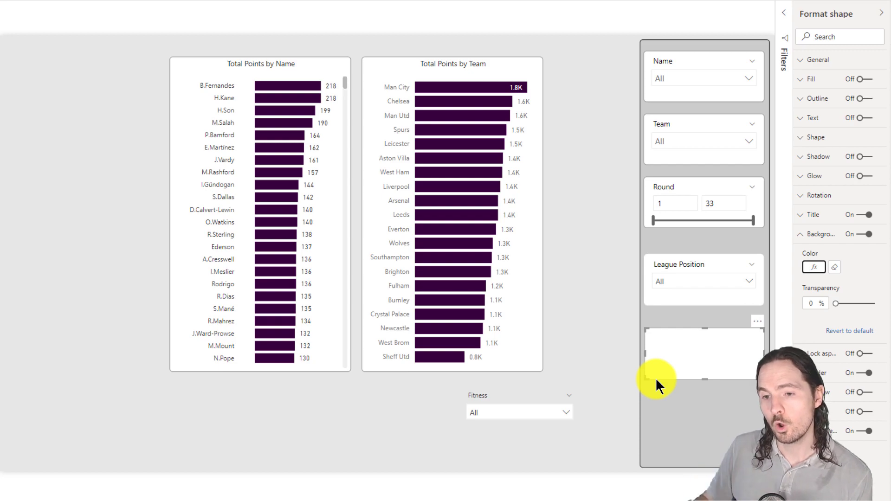
Turn on the Fitness slicer's background and colour it by Field value 'highlight fitness'
click(519, 412)
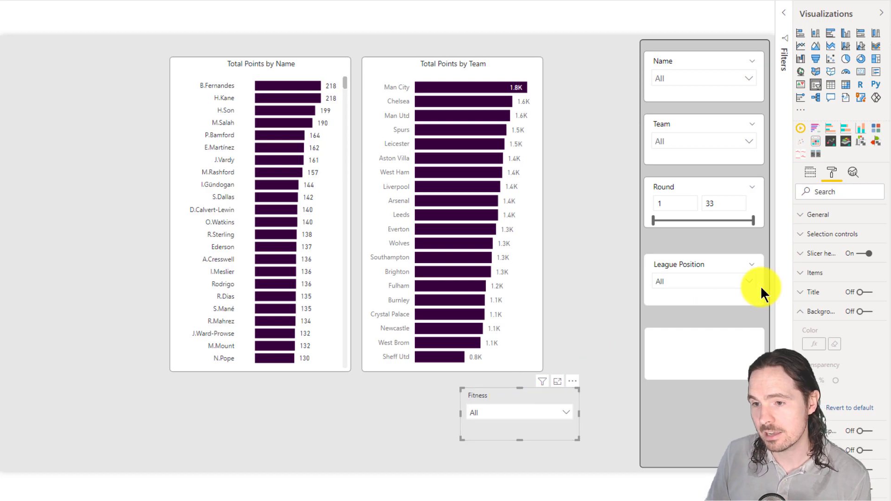
click(868, 311)
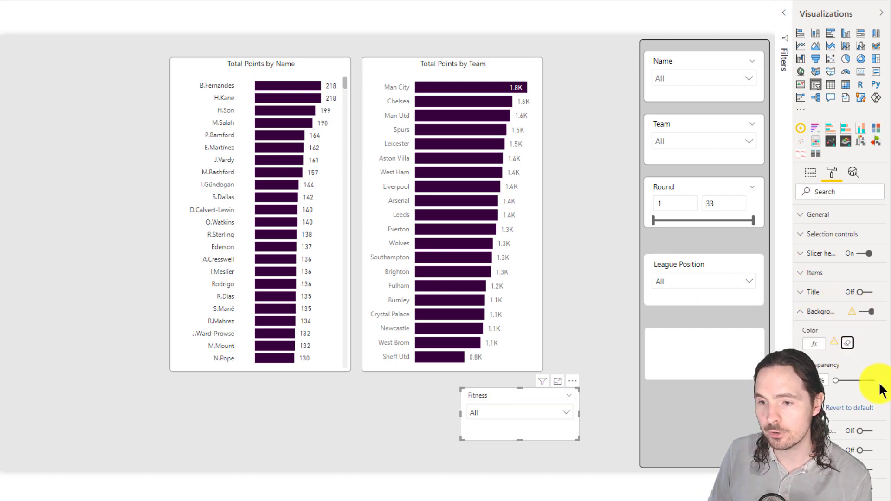
click(870, 311)
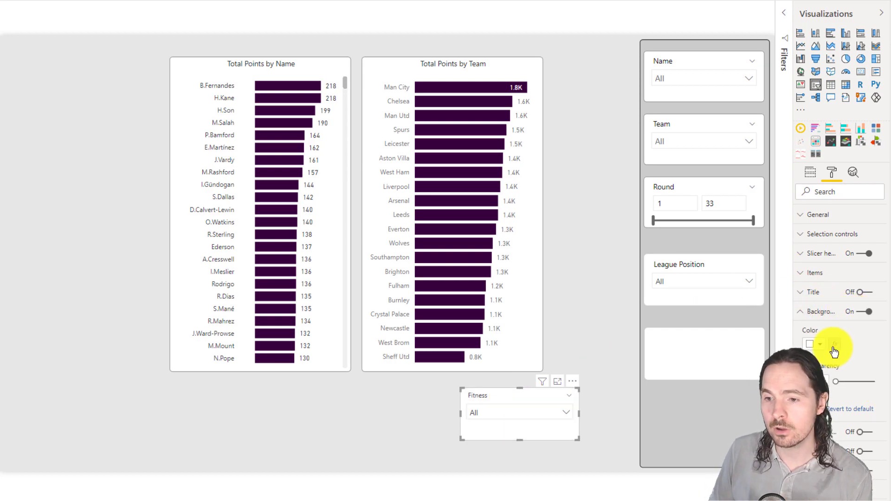
click(824, 345)
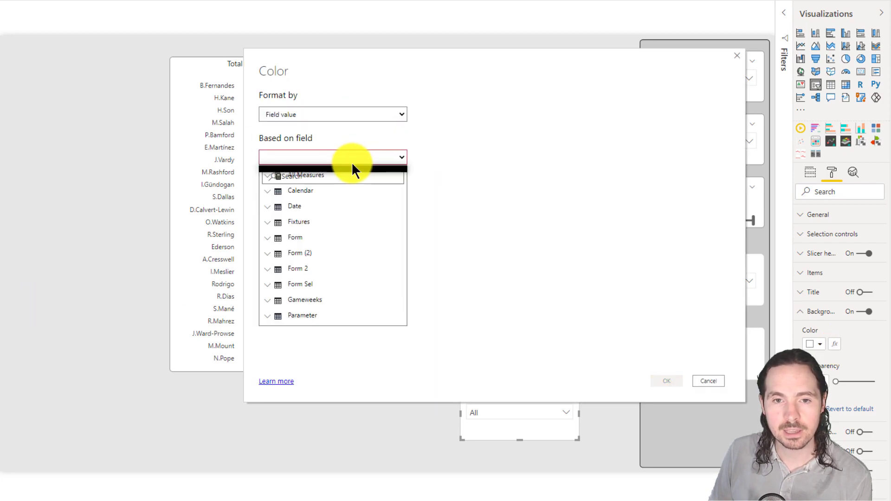
click(332, 175)
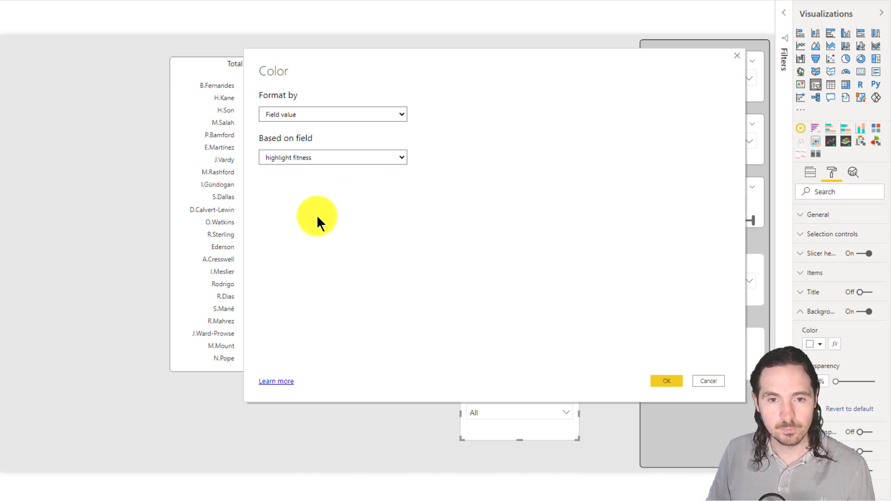
click(666, 381)
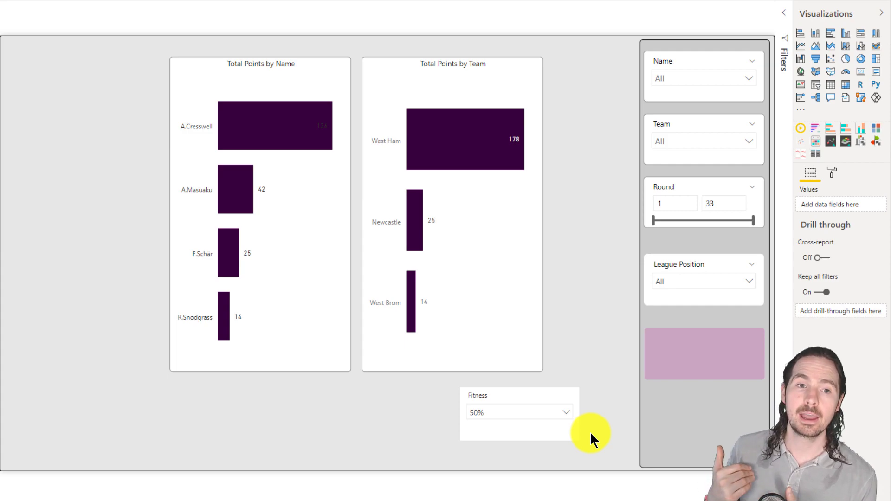
mouse_move(256, 182)
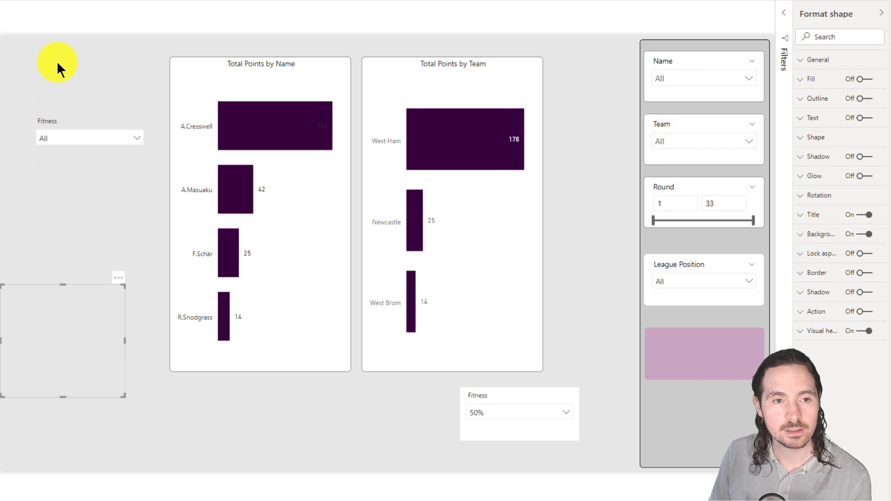
mouse_move(91, 103)
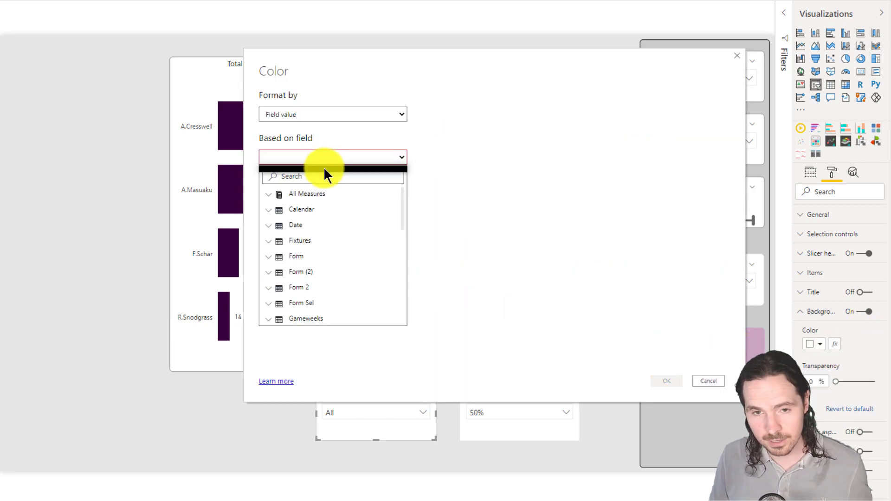
Colour the pasted second slicer's background by the 'highlight fitness' measure
text(highlight fitness)
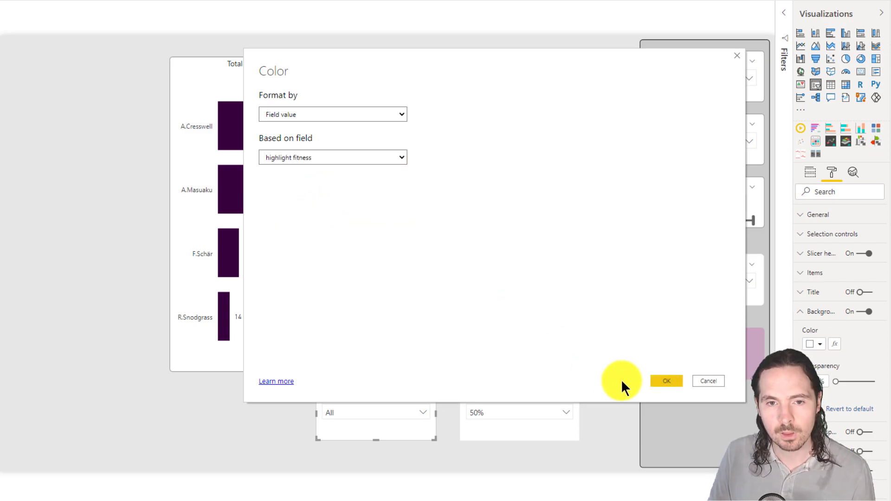
click(667, 381)
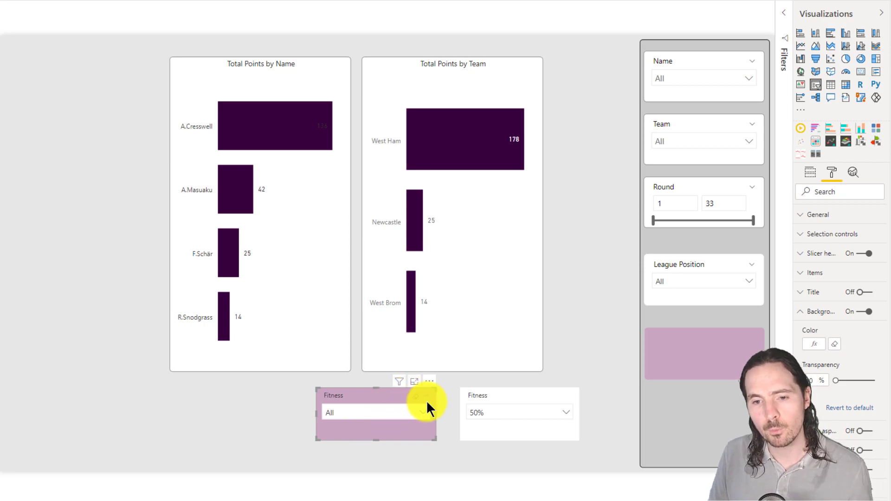
mouse_move(561, 403)
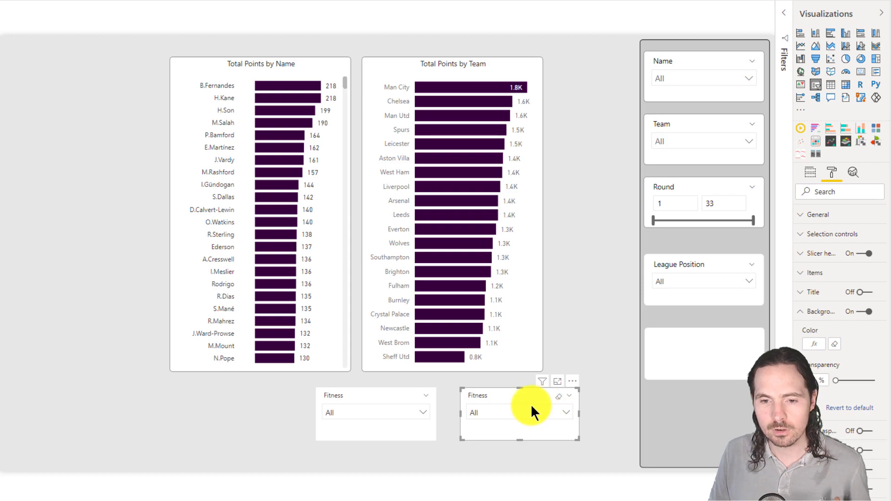
Compare the original slicer's Fitness values, then delete the duplicate slicer
click(565, 412)
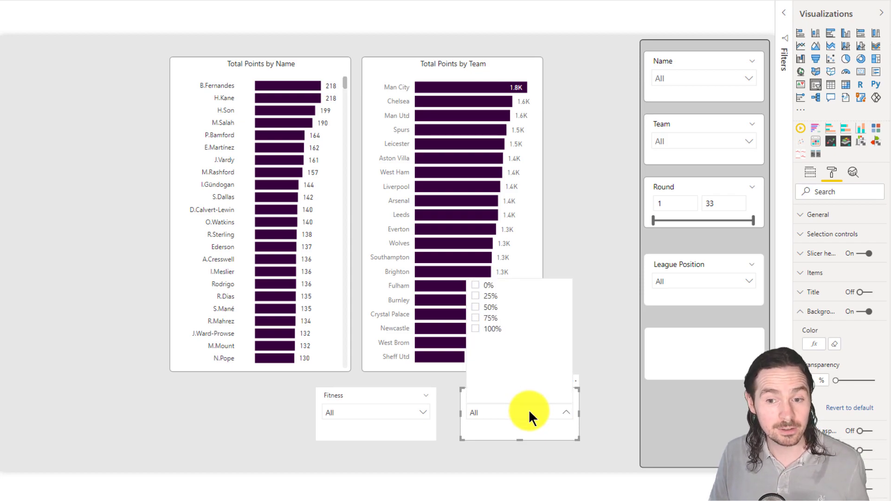
click(491, 307)
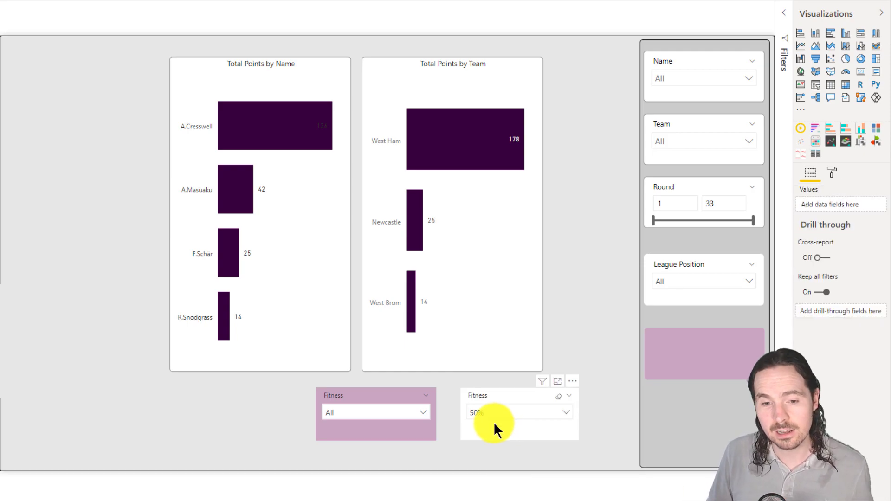
click(376, 412)
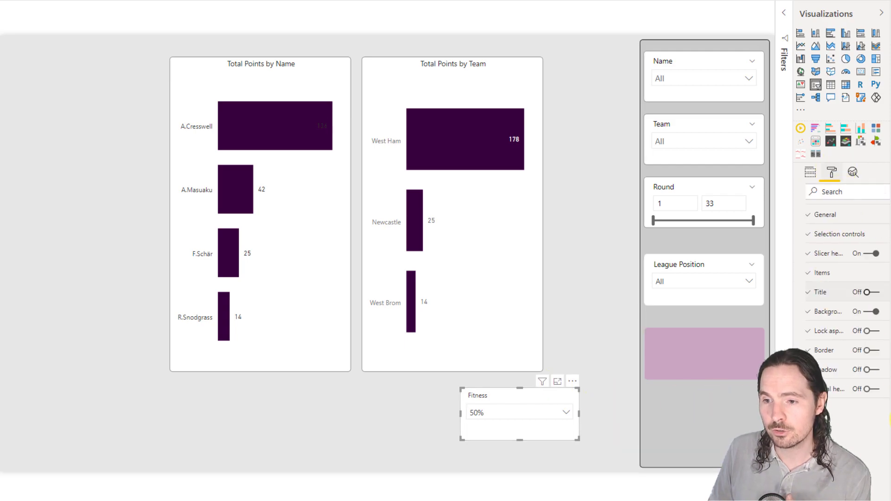
Select the pink shape and set the overlaid Fitness slicer to 50%
click(869, 311)
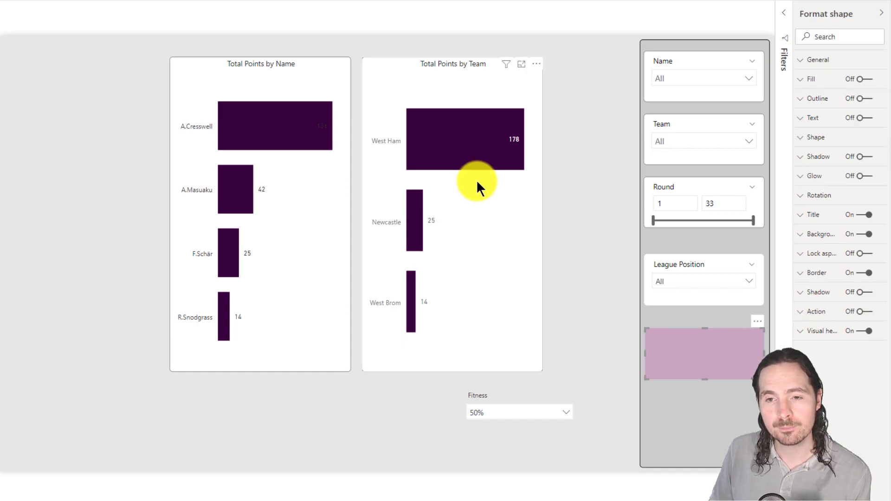
mouse_move(594, 332)
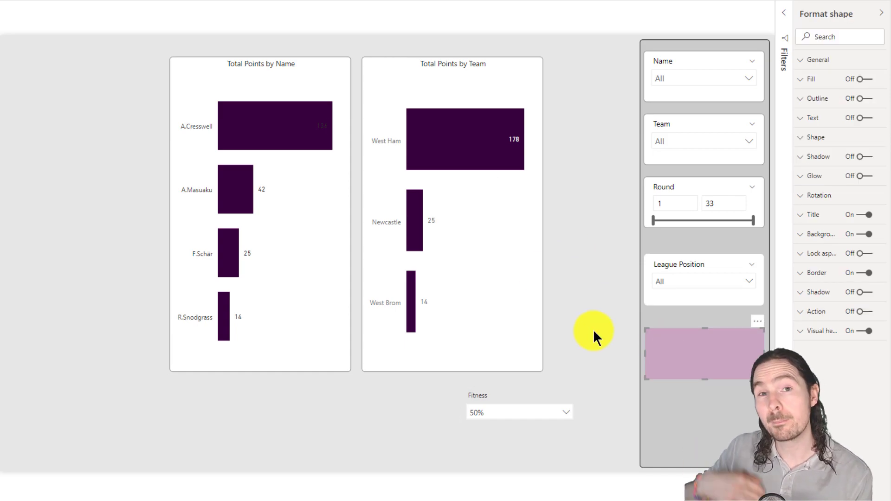
mouse_move(556, 393)
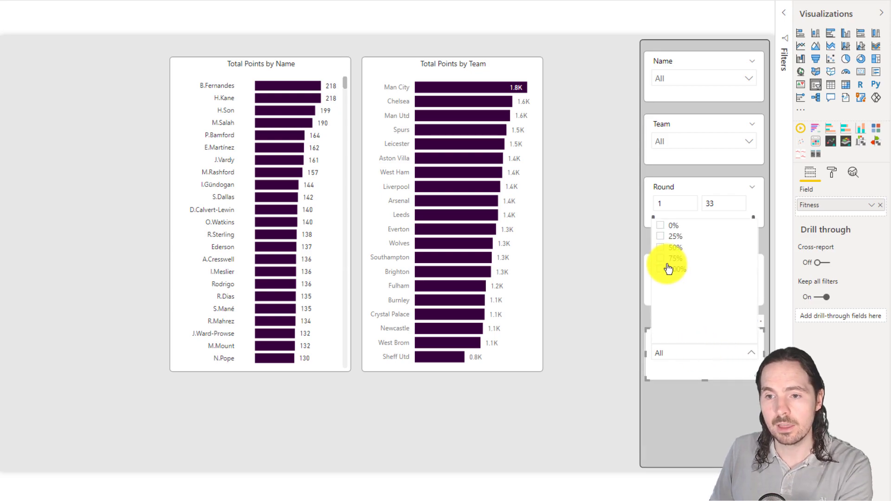
click(661, 248)
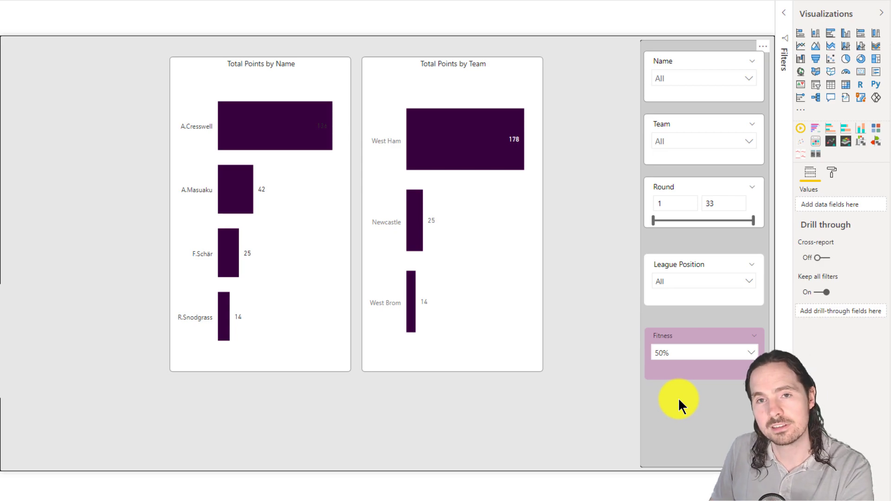
mouse_move(586, 418)
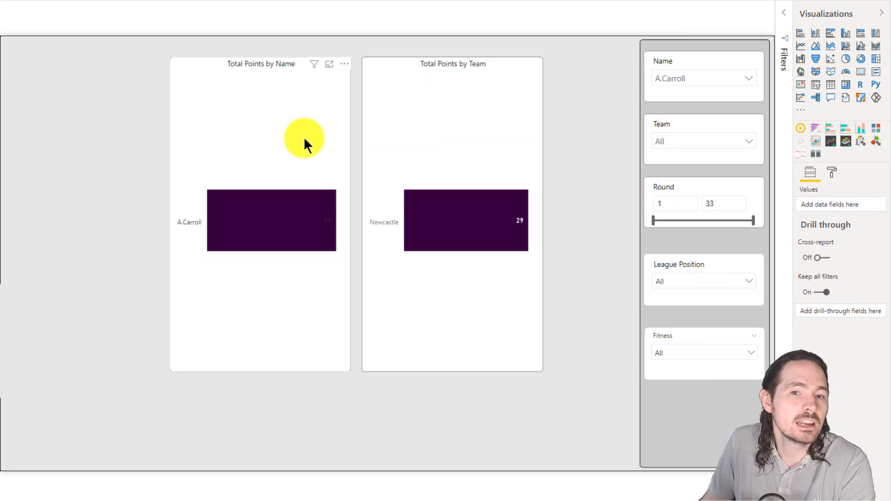
mouse_move(552, 219)
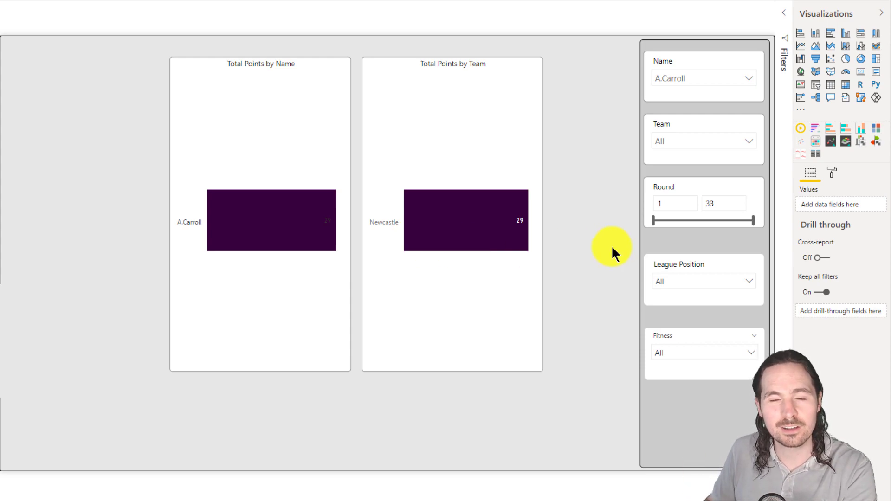
mouse_move(740, 68)
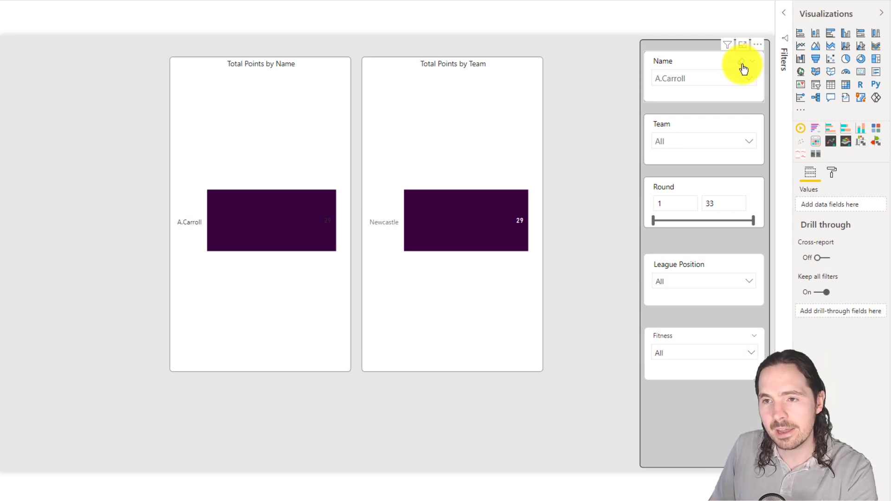
click(745, 66)
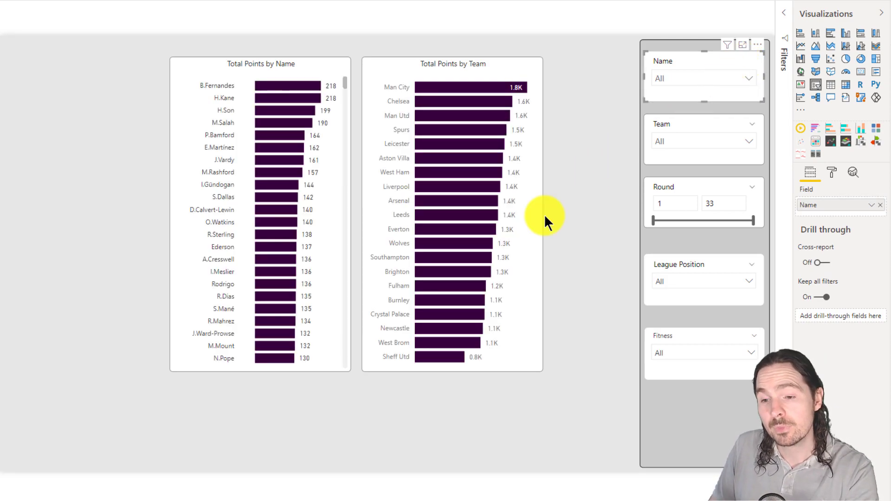
mouse_move(552, 261)
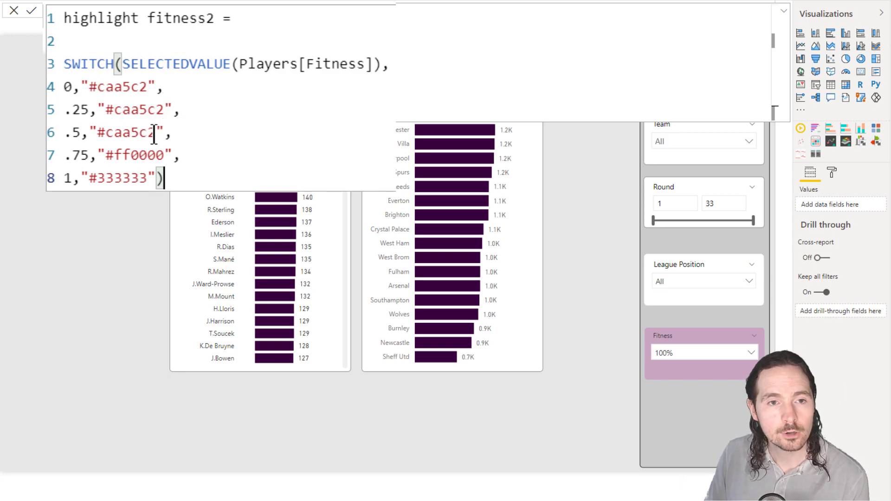
Replace the 0.5 colour code in highlight fitness2 with 00ff00 and commit
double_click(128, 133)
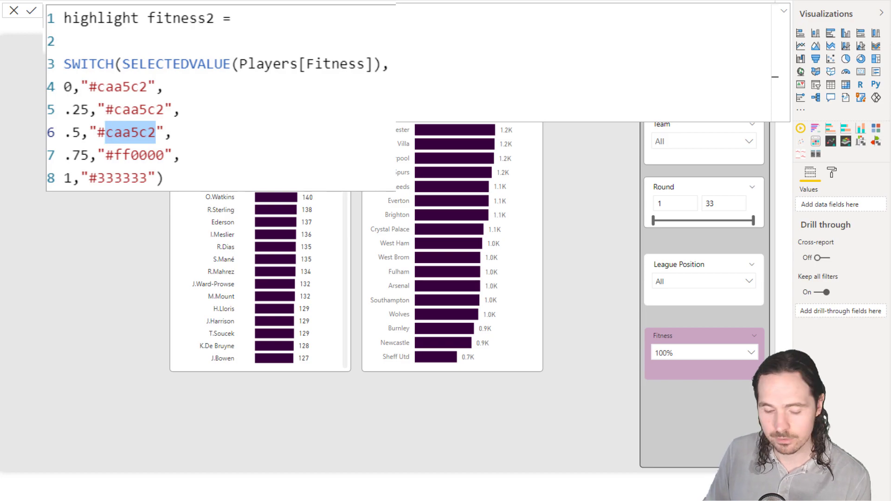
text(00ff00)
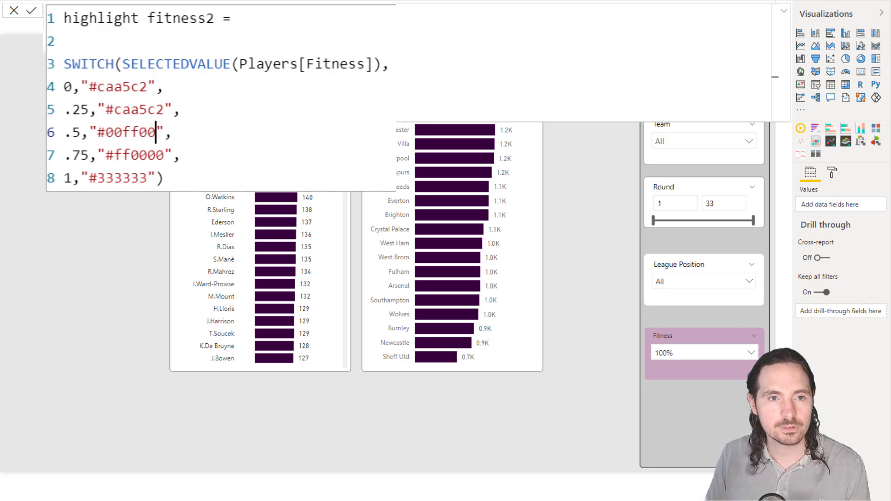
click(165, 109)
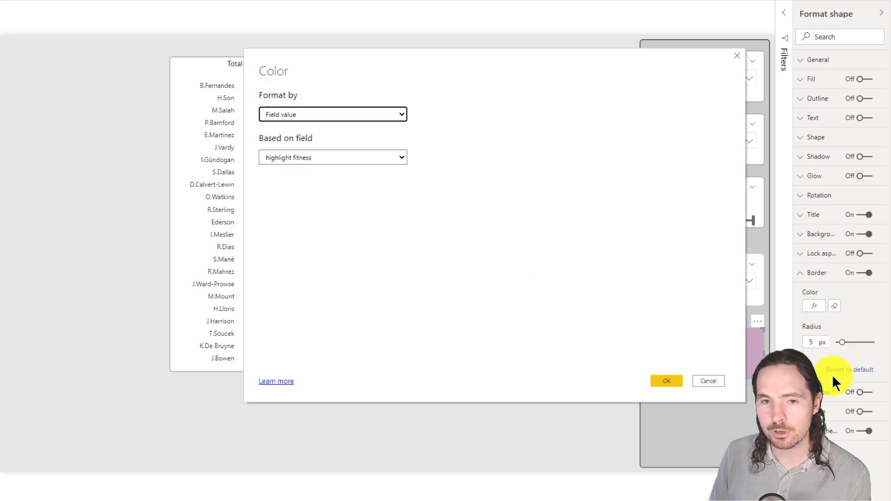
Base the shape's border colour on Field value 'highlight fitness2'
click(332, 157)
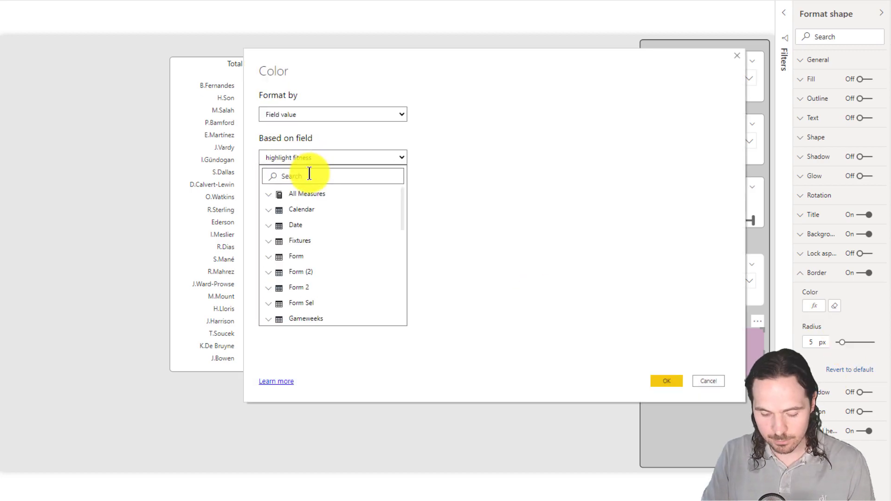
text(highl)
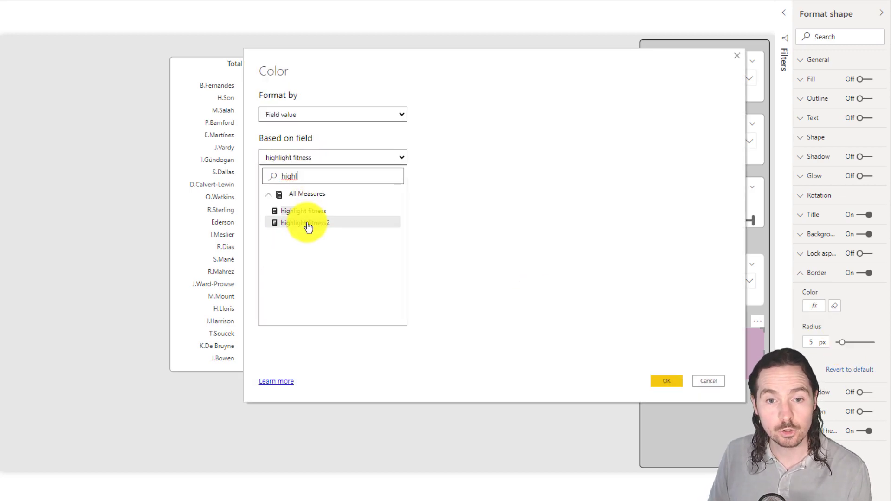
click(666, 380)
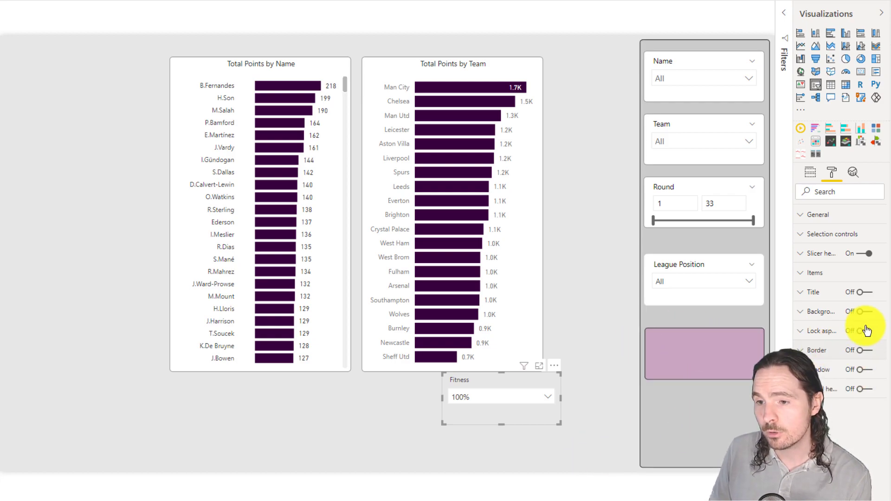
Base the shape's background colour on 'highlight fitness2' as well
click(822, 311)
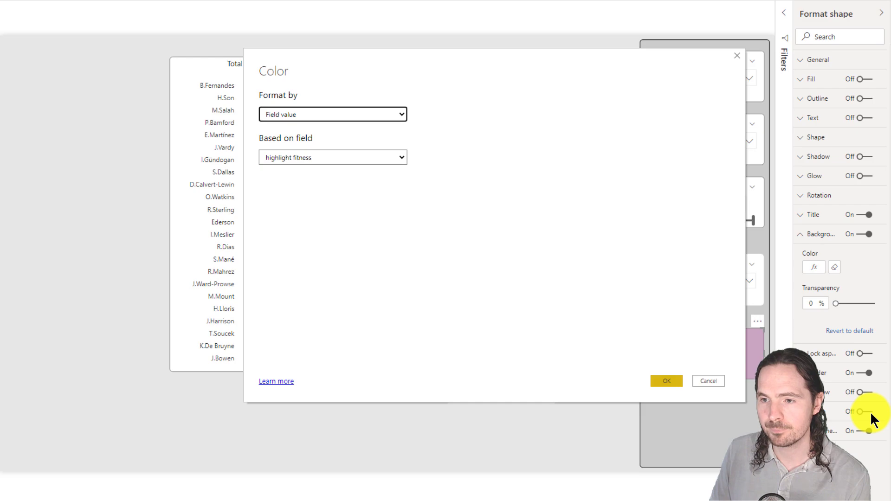
click(332, 158)
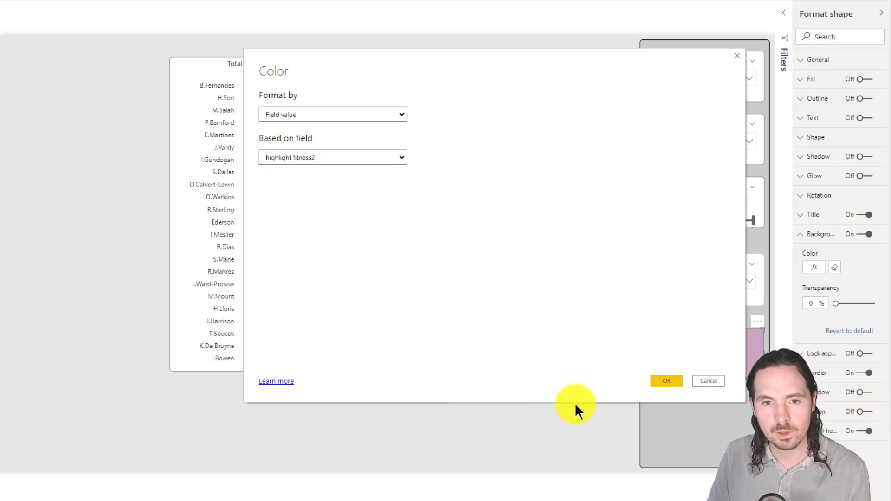
click(666, 381)
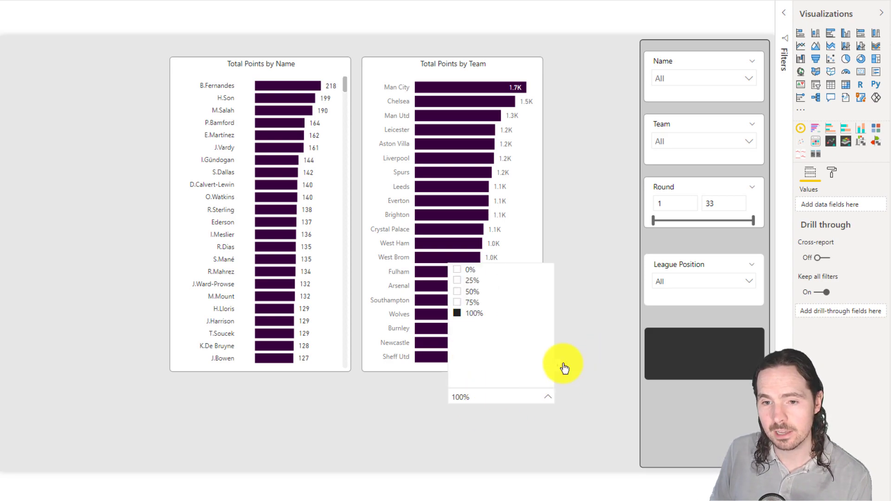
Clear the 100% Fitness selection and try other fitness values in the slicer
click(471, 301)
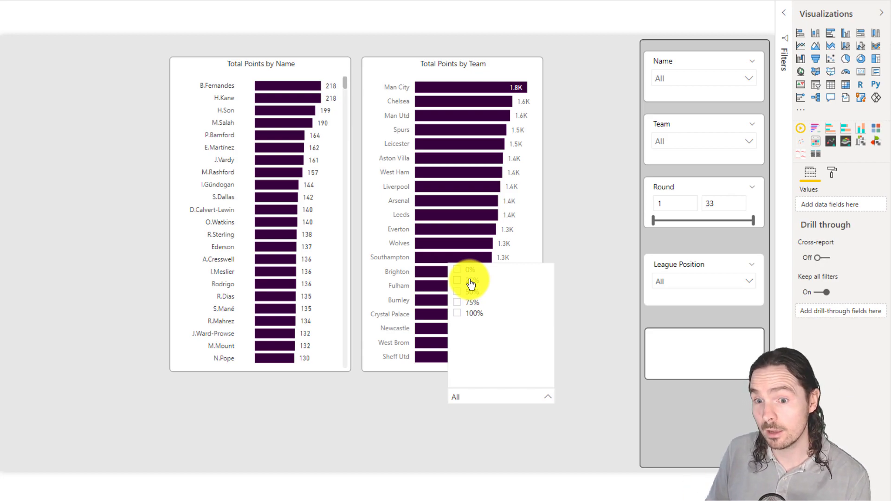
click(457, 313)
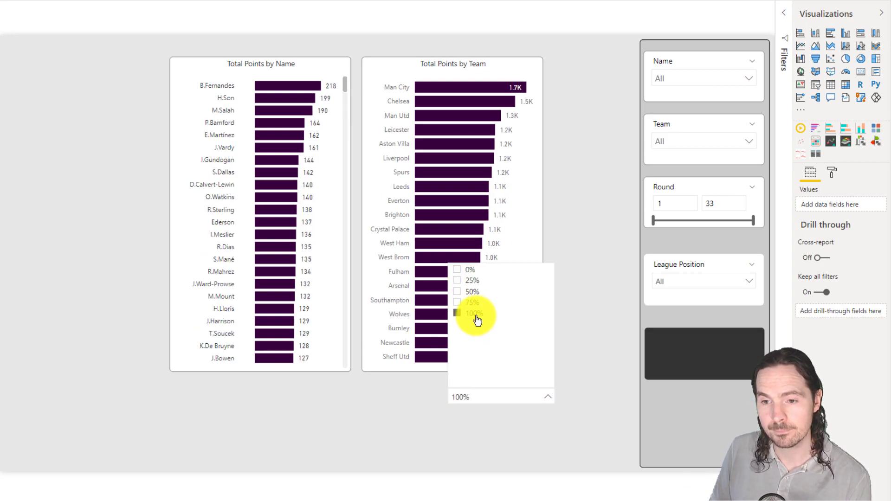
click(457, 302)
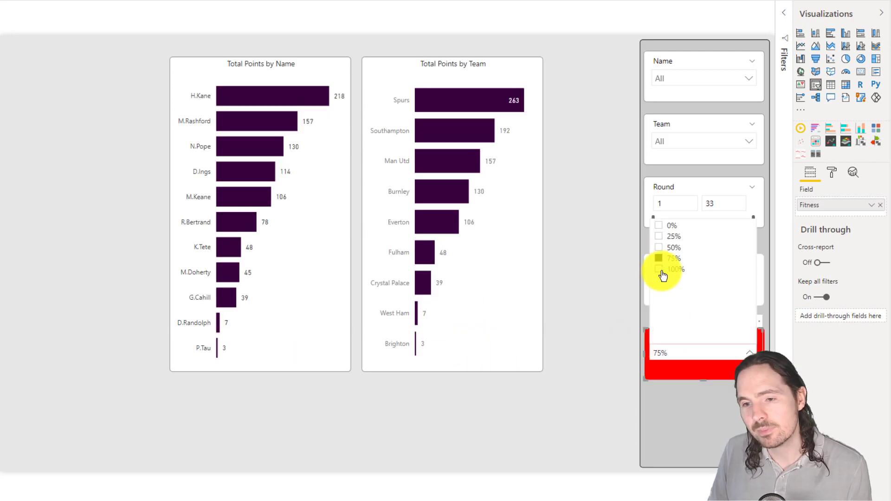
Check the shape colour at Fitness 100% (grey), 75% (red), then 50% (green)
click(678, 269)
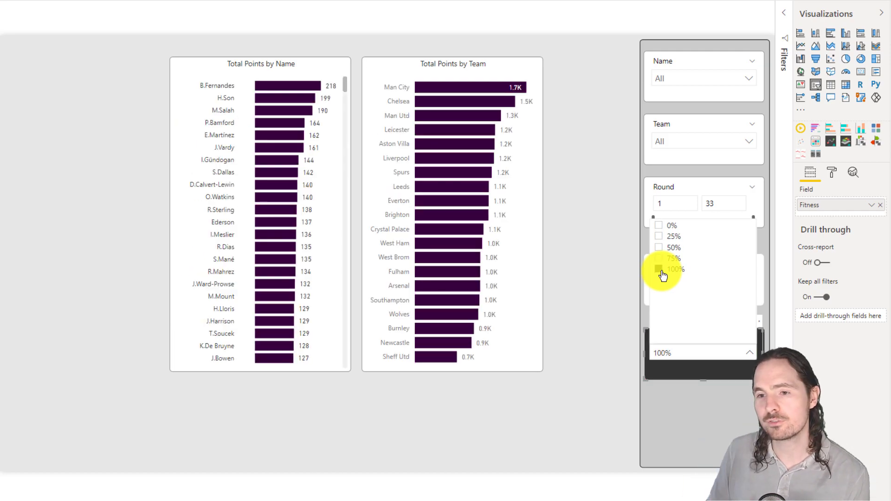
click(674, 258)
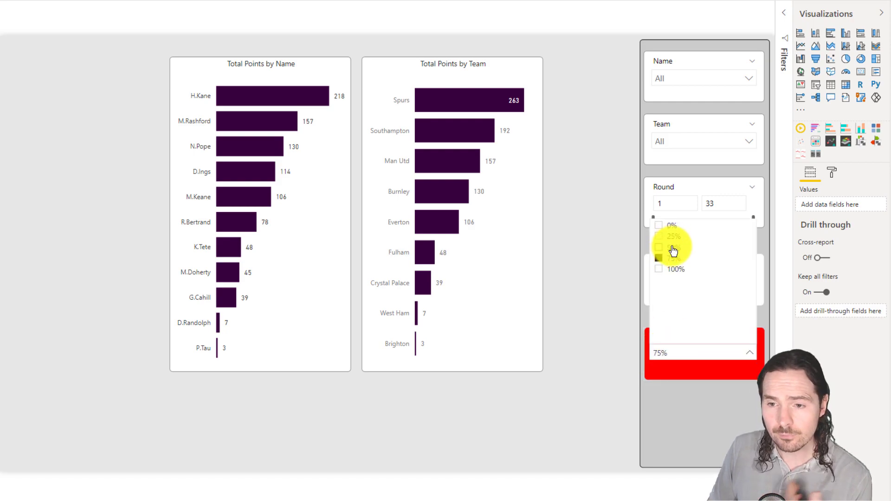
click(659, 247)
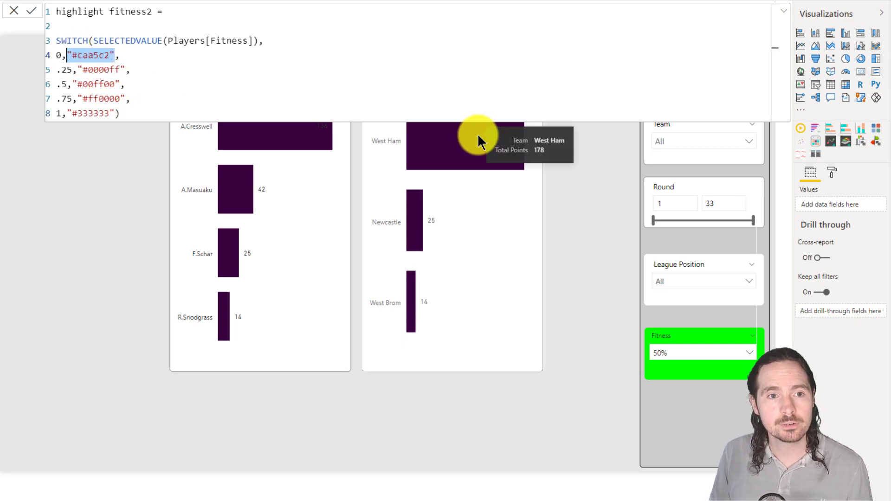
Replace the hex colours in highlight fitness2 with the numbers 0, 2 and 2
text(0,0,)
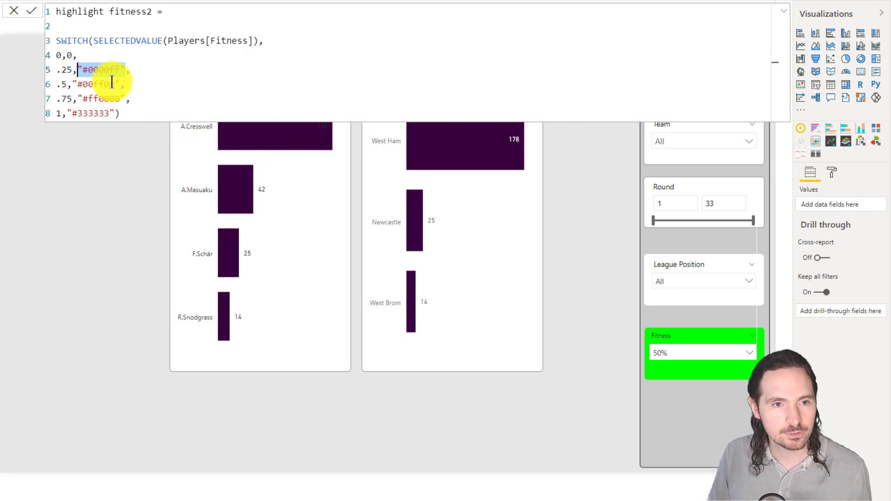
text(25,1,)
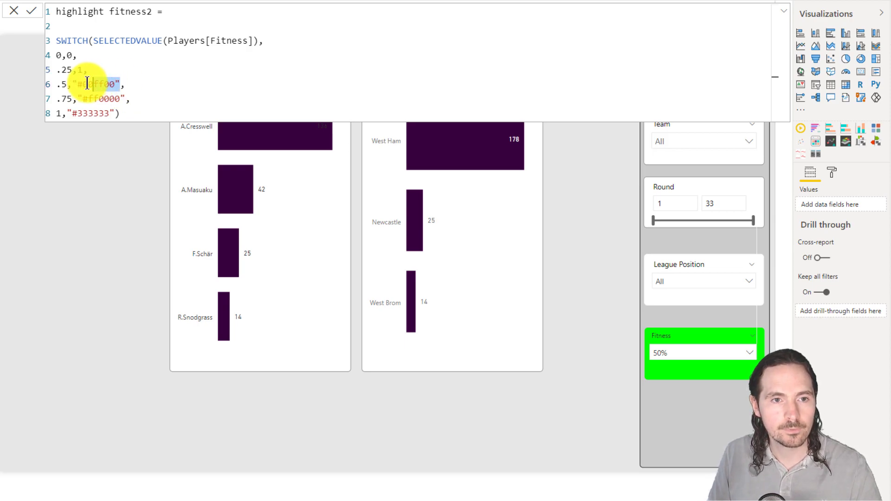
text(2)
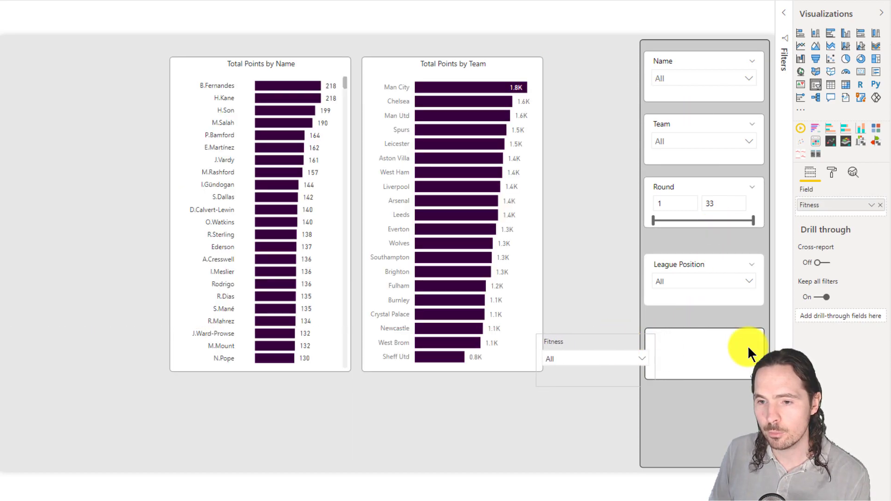
Give the shape background a highlight fitness2 colour scale, white at 0 to purple at 4
click(703, 354)
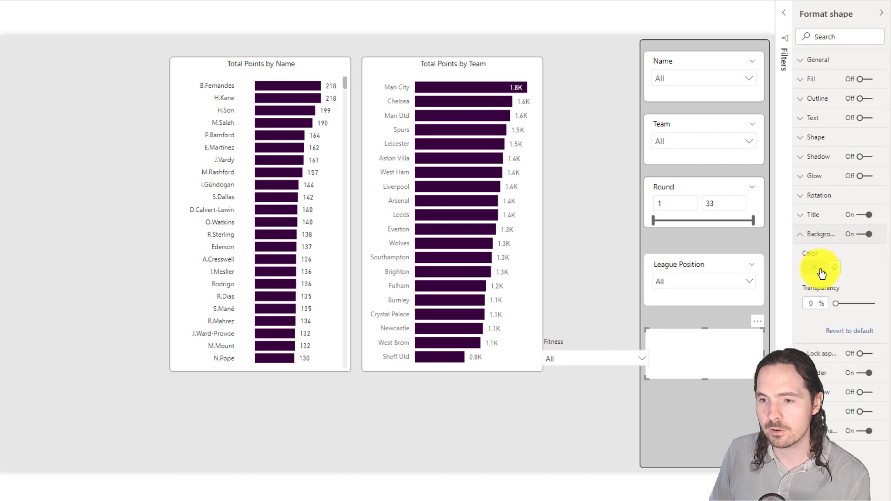
click(813, 267)
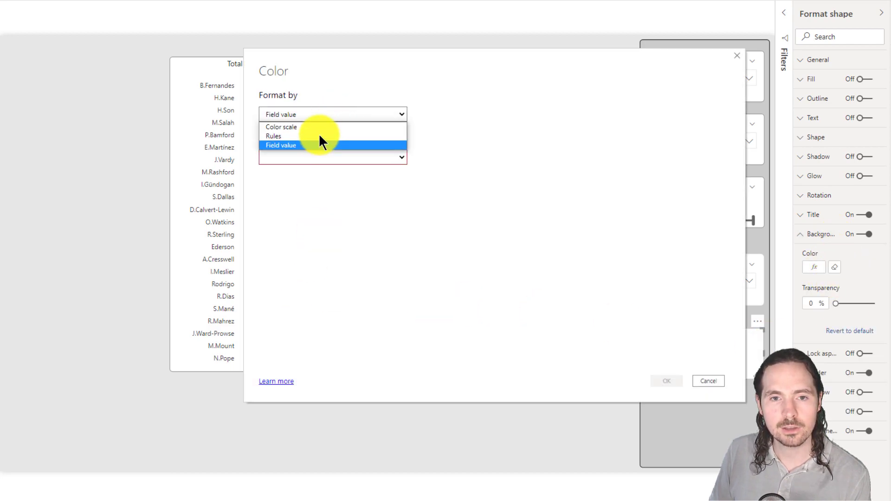
click(281, 127)
text(h)
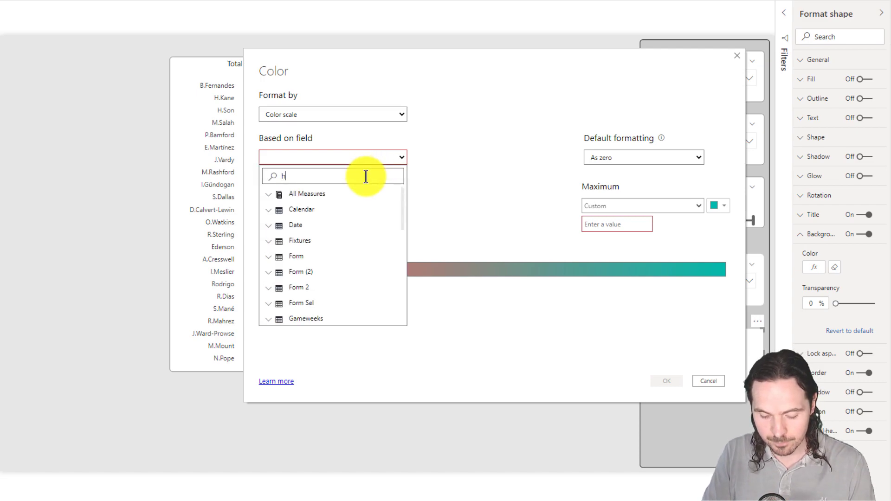
click(311, 270)
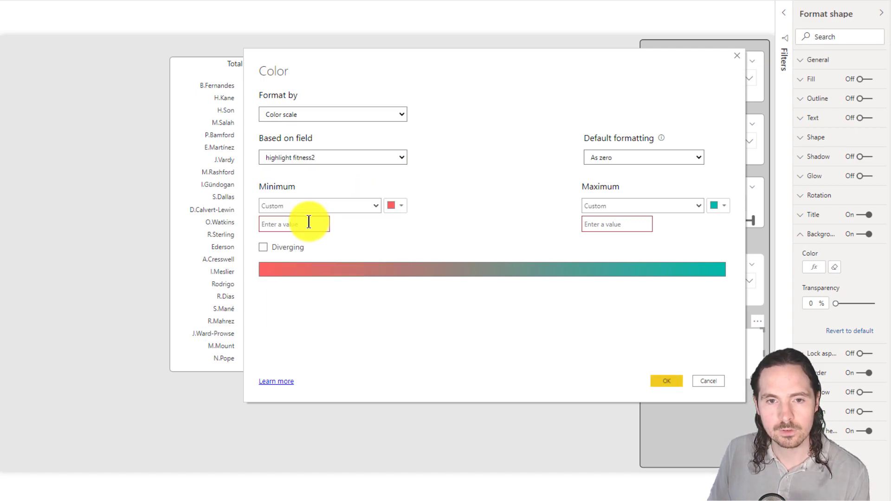
text(0)
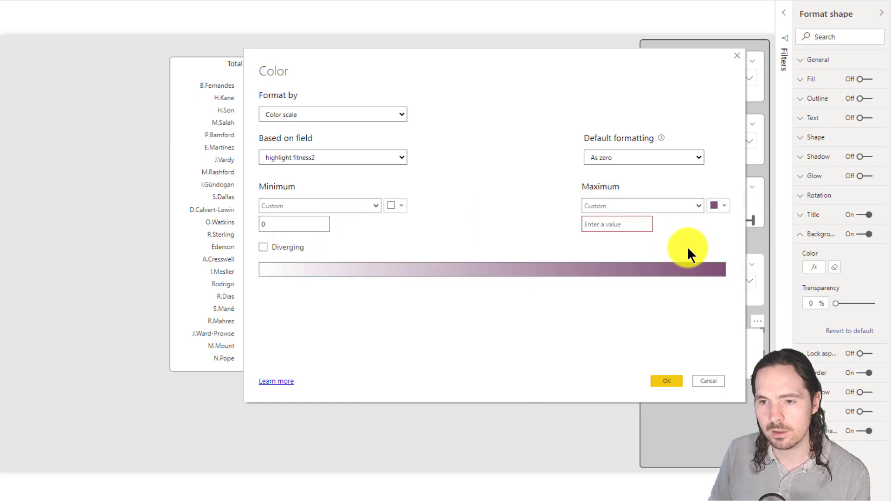
text(4)
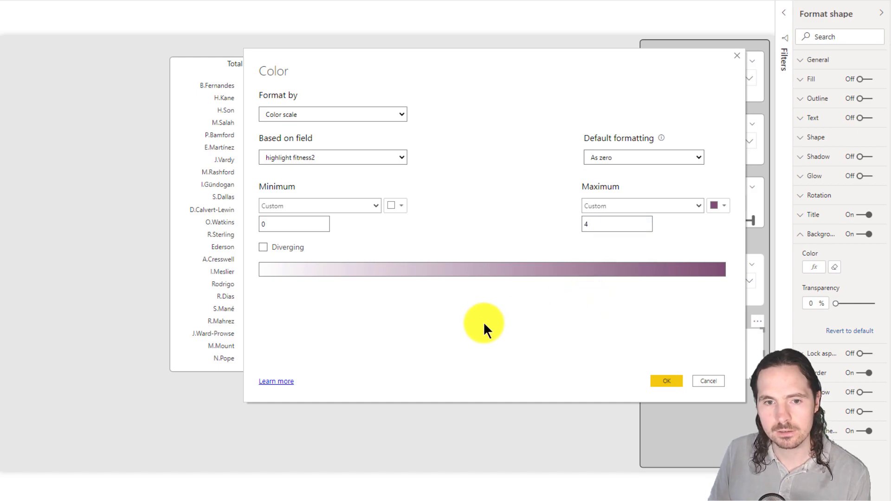
click(665, 381)
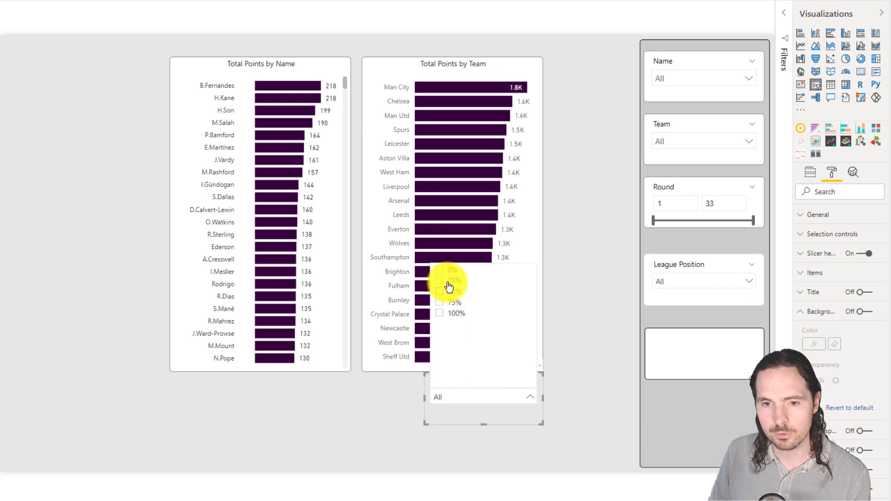
Set the Fitness slicer to 50% to show the shape in pale purple
click(440, 279)
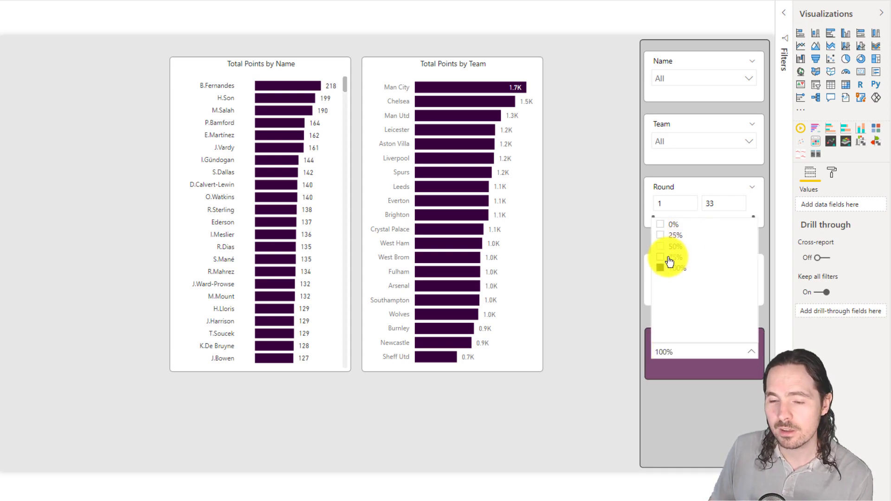
click(676, 246)
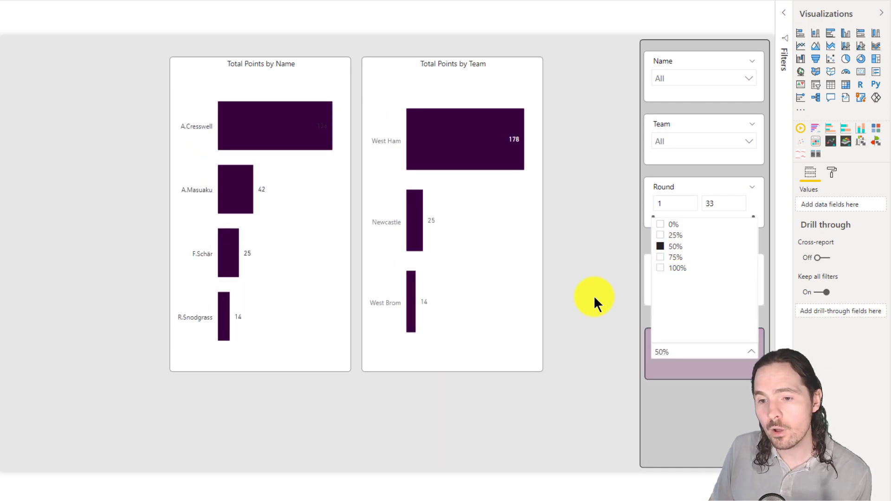